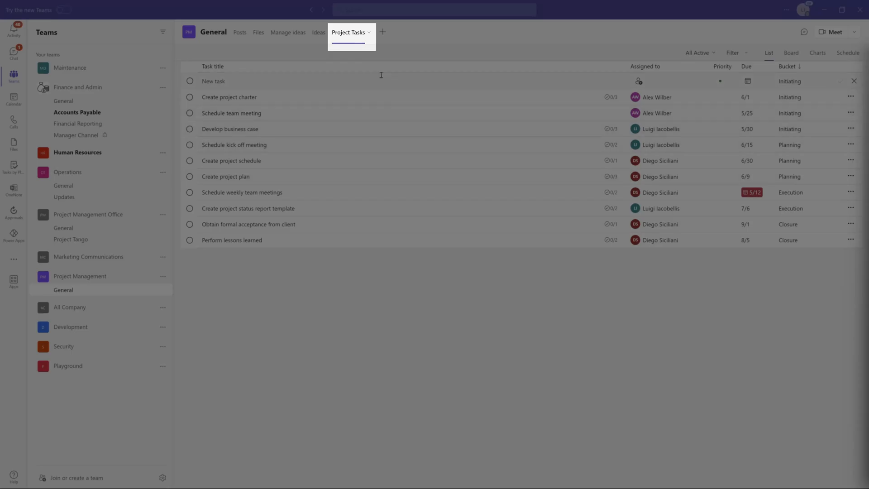
mouse_move(369, 37)
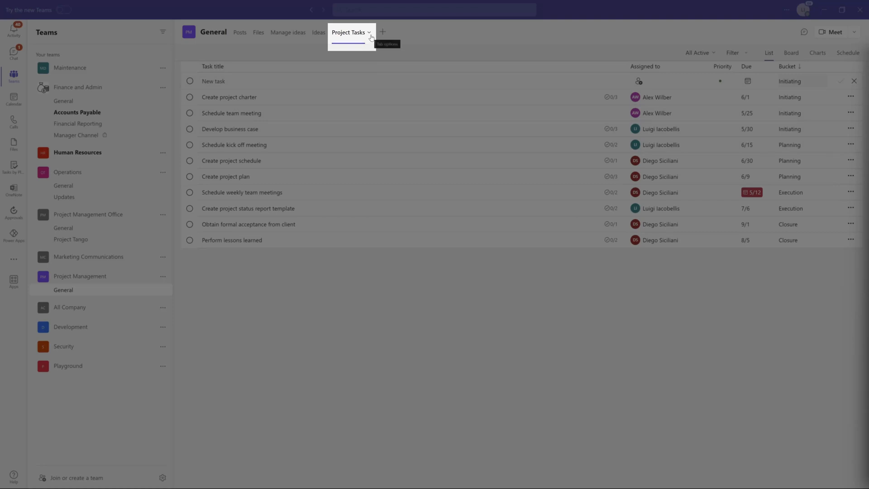
Step: Open the Project Tasks tab's menu and choose Go to website to view it in Planner
left_click(350, 33)
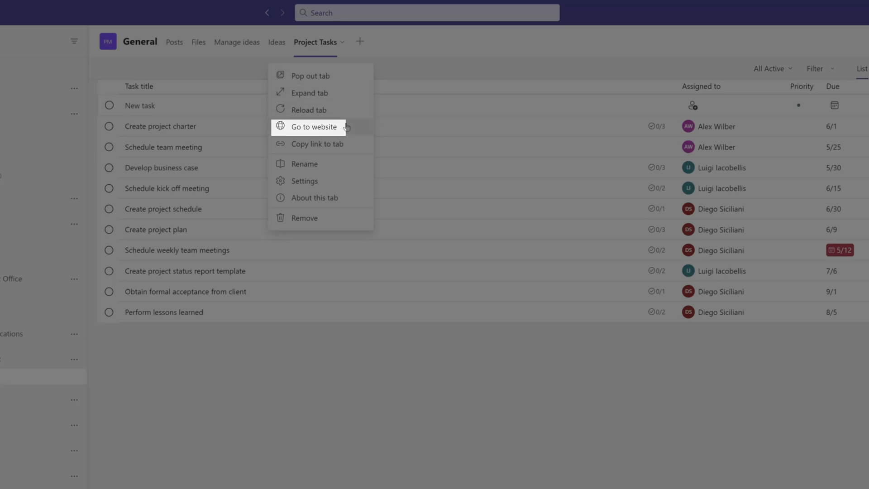
left_click(314, 127)
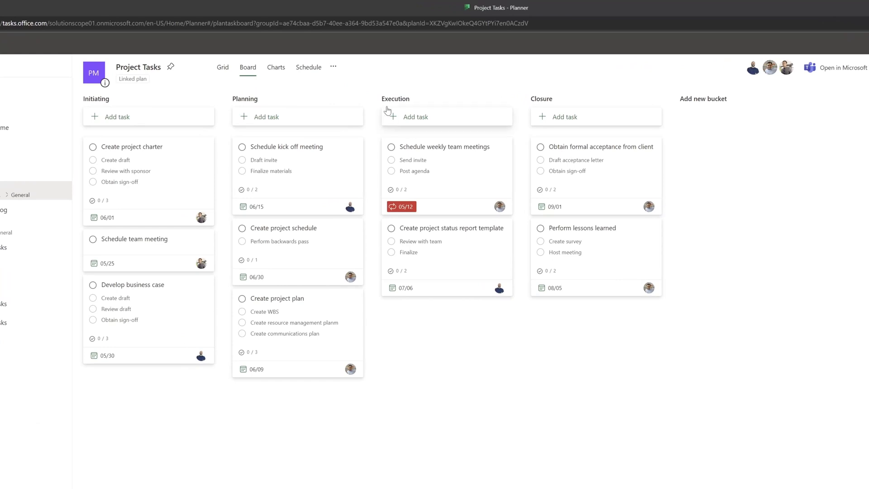
mouse_move(333, 66)
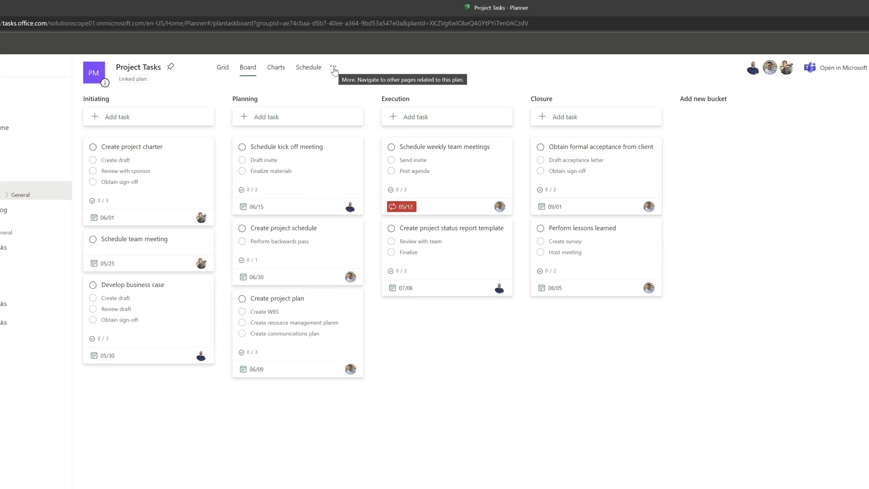
Step: Export the plan to Excel from the ... menu, downloading Project Tasks (3).xlsx
left_click(333, 67)
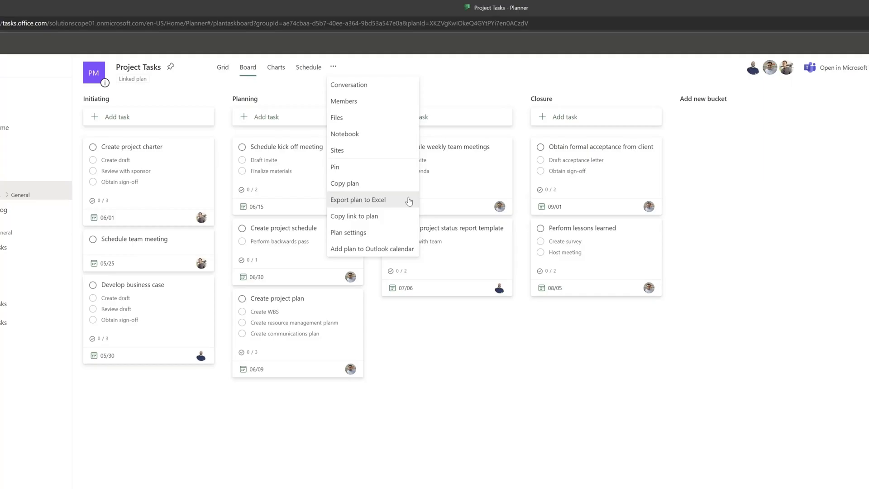
left_click(359, 199)
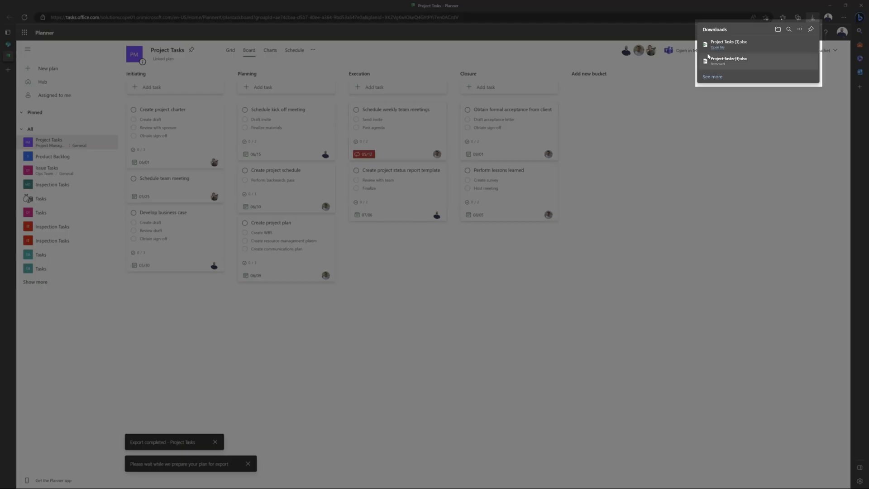
Step: Open Project Tasks (3).xlsx, review the Tasks sheet's checklist and ID columns, then the Plan name sheet
left_click(718, 47)
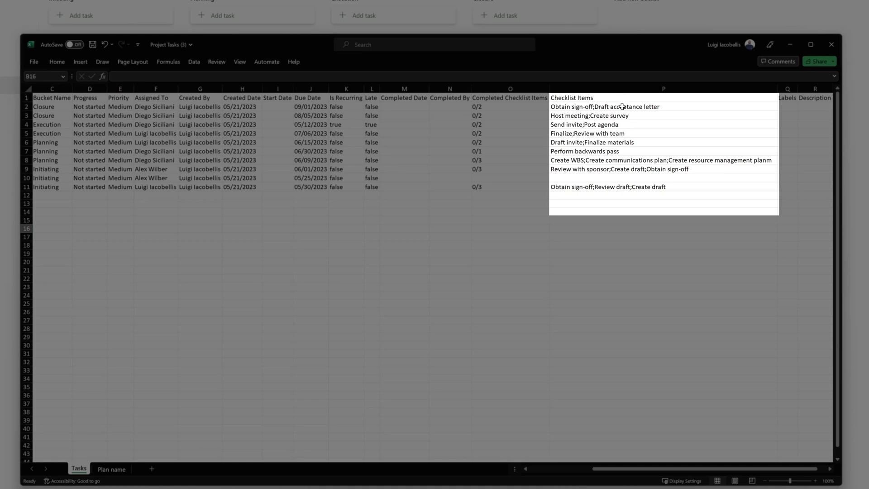
left_click(621, 107)
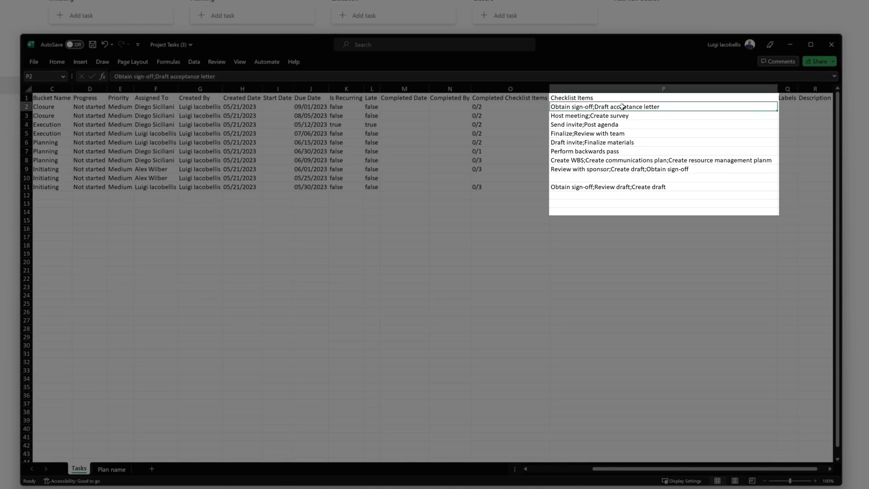
mouse_move(665, 106)
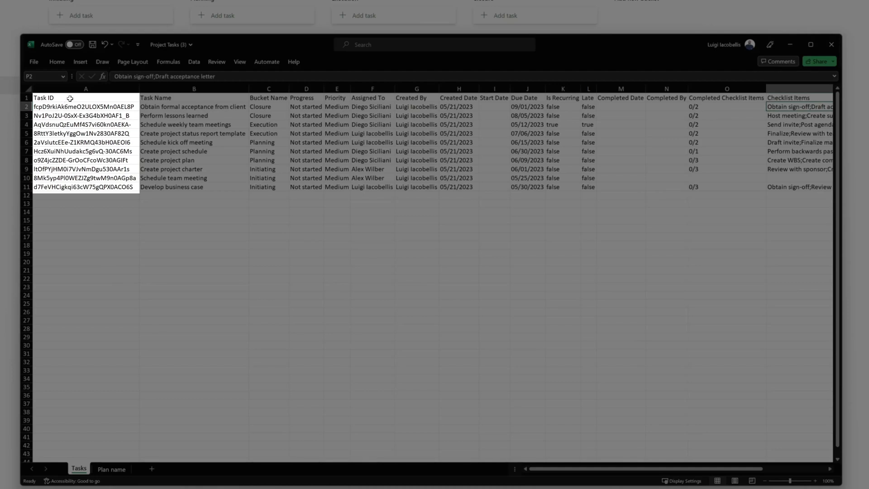
left_click(85, 107)
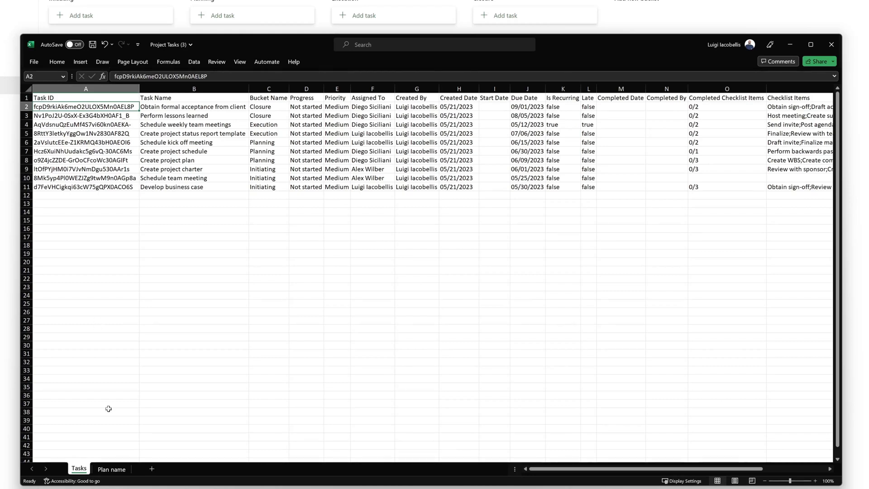
left_click(110, 469)
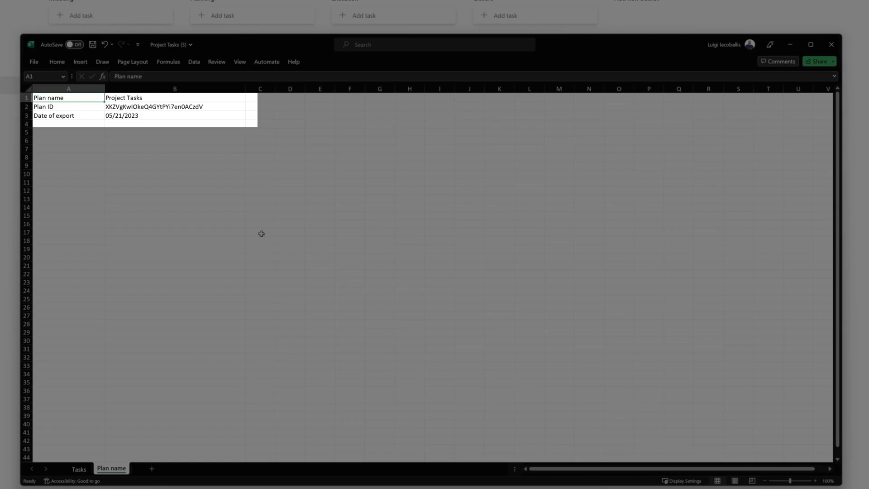
left_click(174, 107)
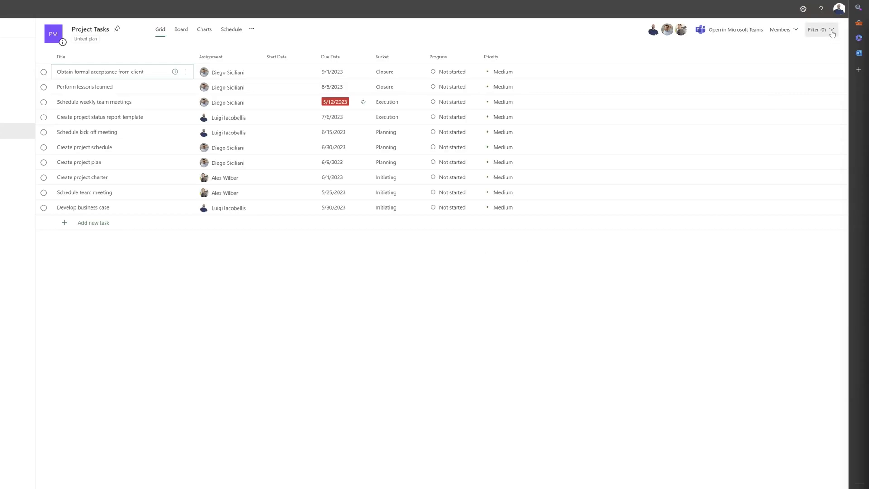
Step: Filter the task grid to Luigi Iacobellis's tasks under Assignment
left_click(830, 33)
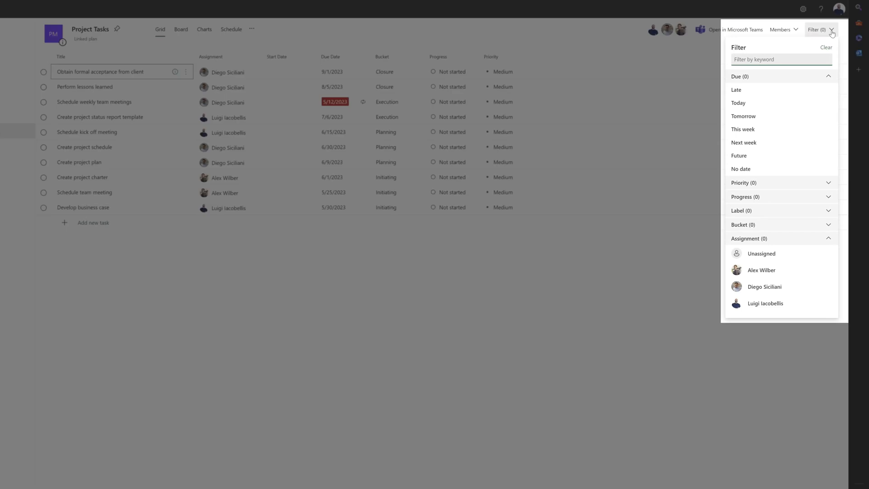
left_click(765, 303)
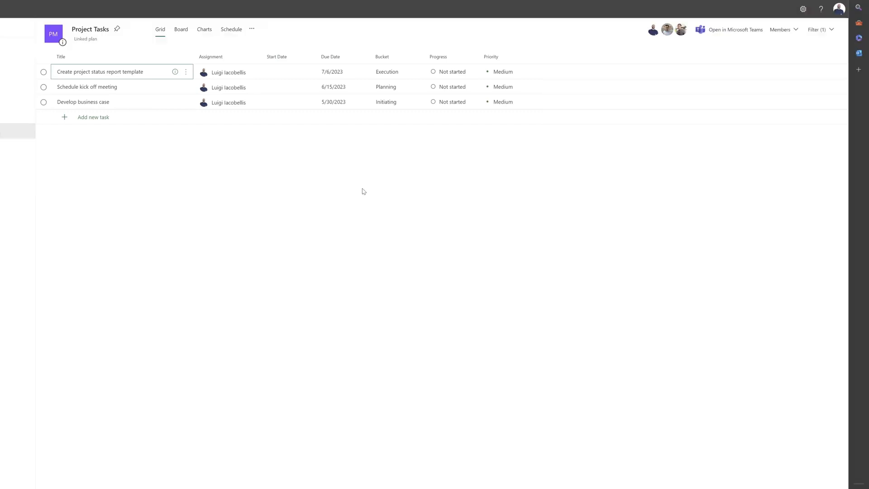
Step: Export the filtered plan to Excel from the ... menu
left_click(252, 29)
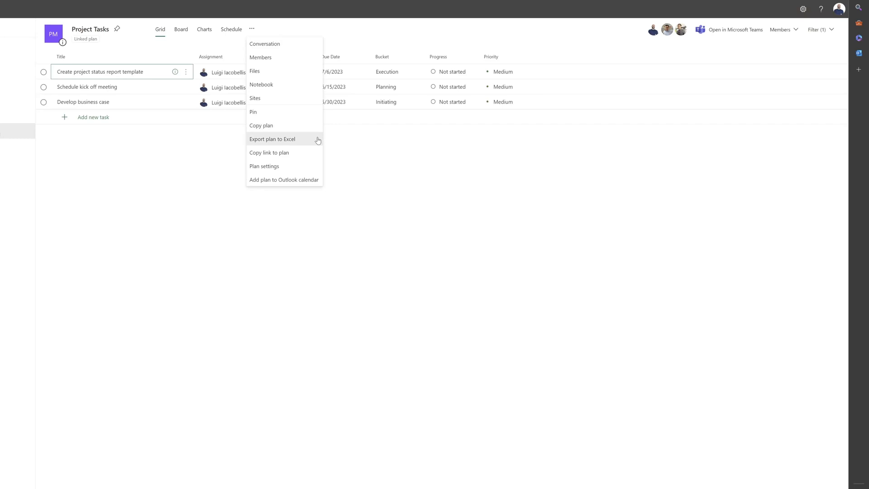
left_click(273, 139)
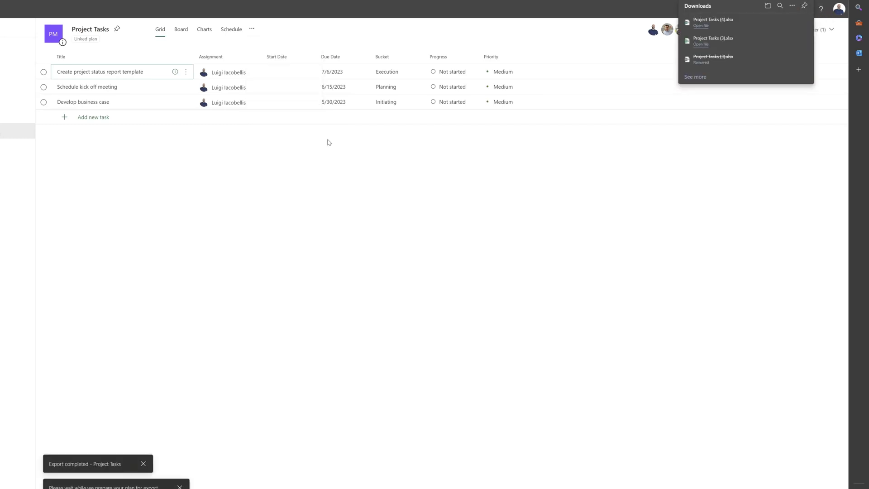
Step: Open Project Tasks (4).xlsx, enable editing, and scan the Tasks sheet confirming all ten tasks remain
left_click(700, 25)
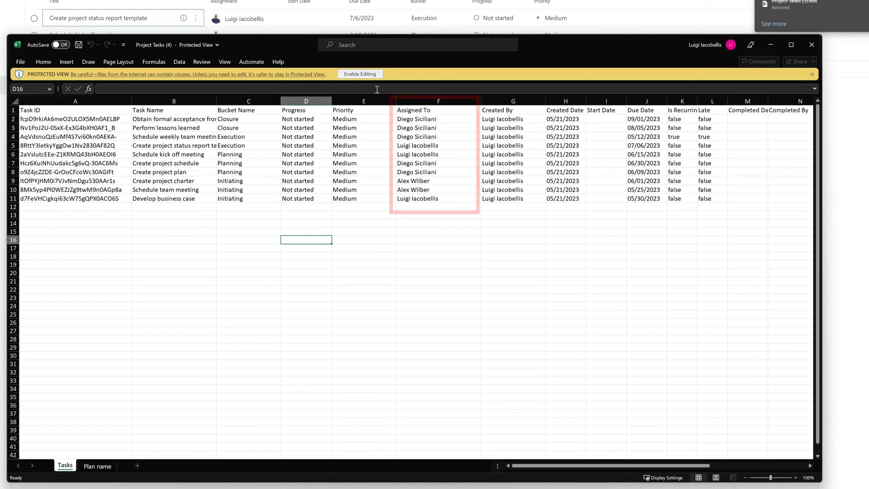
left_click(360, 73)
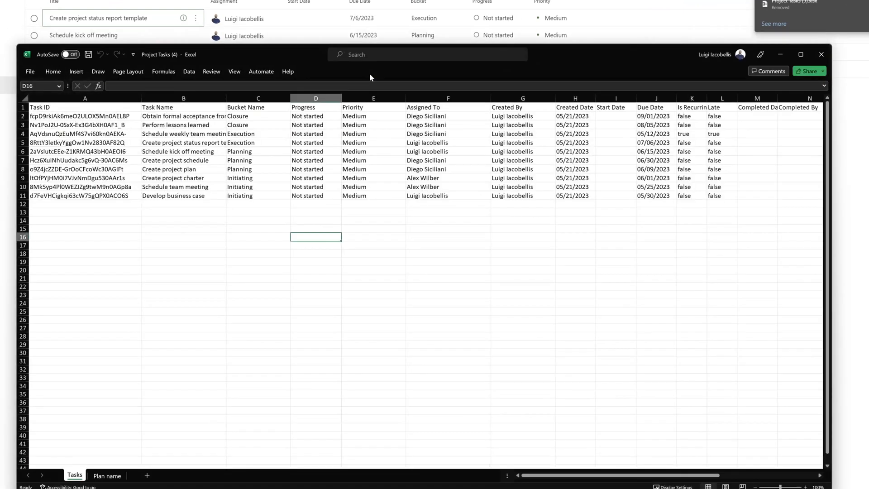
scroll("right", 3)
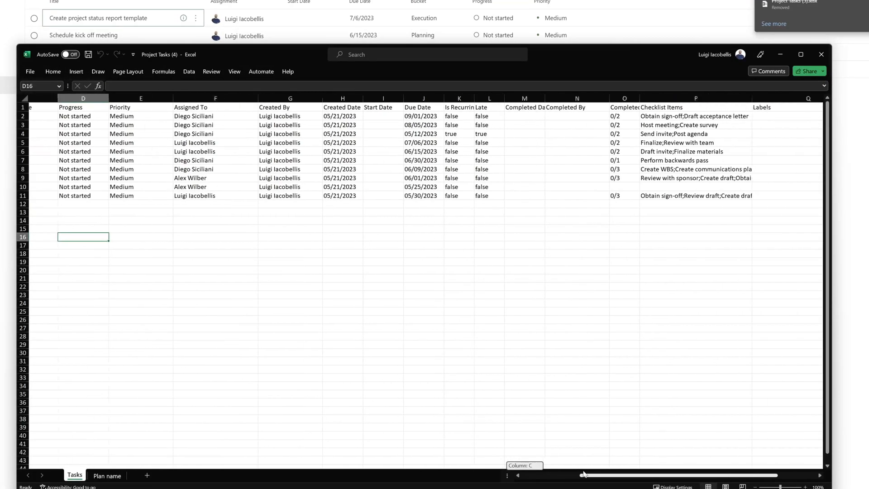
scroll("left", 3)
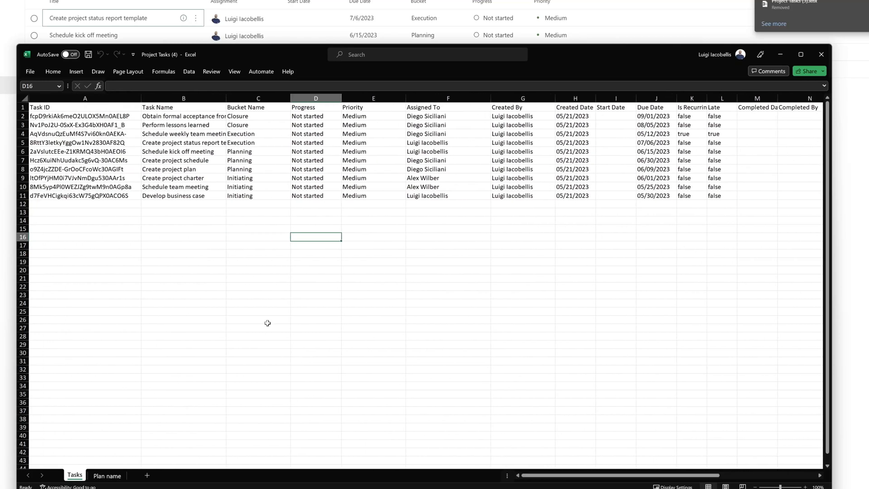
mouse_move(163, 220)
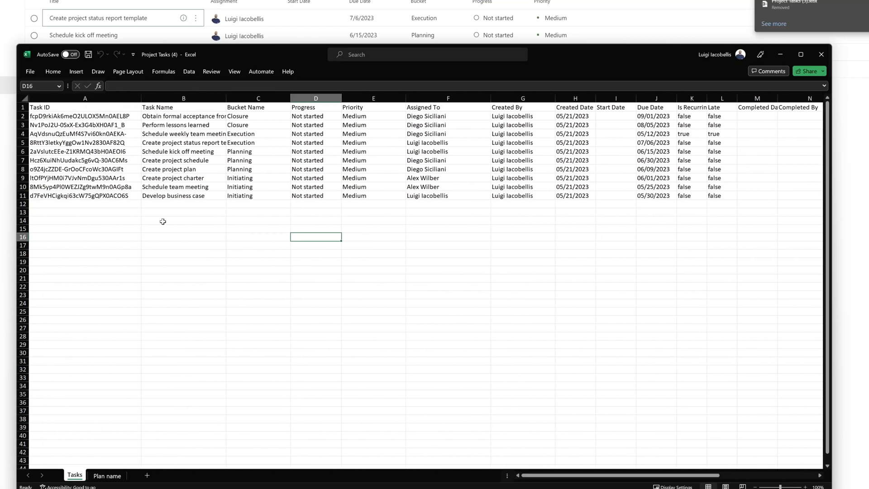